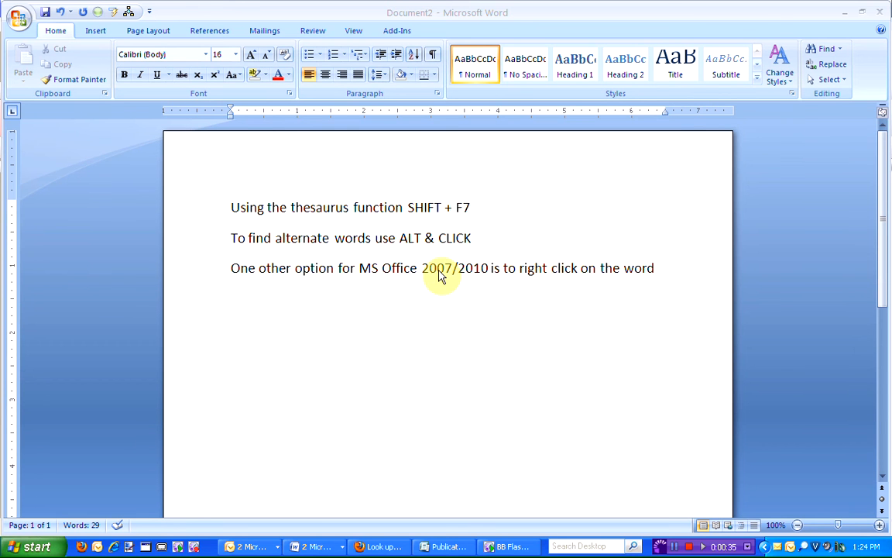
{"action": "mouse_move", "coordinate": [340, 223]}
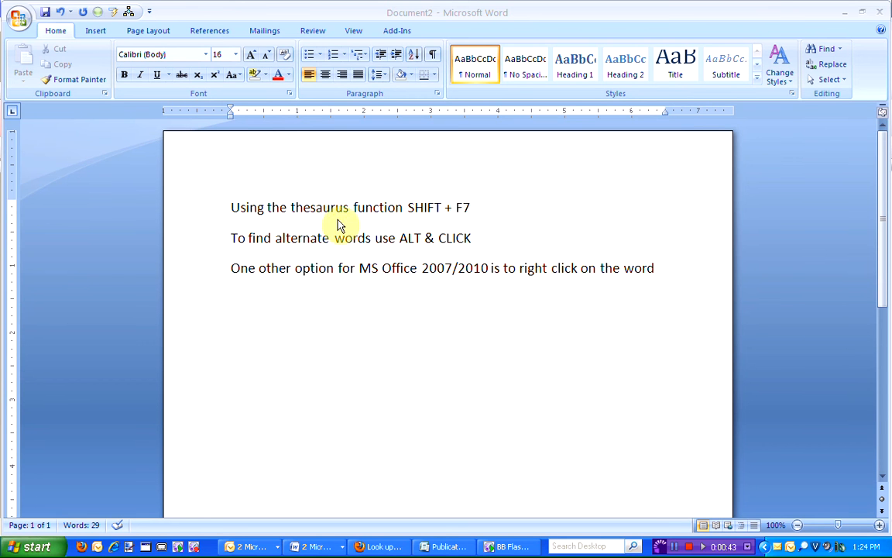
{"action": "mouse_move", "coordinate": [376, 217]}
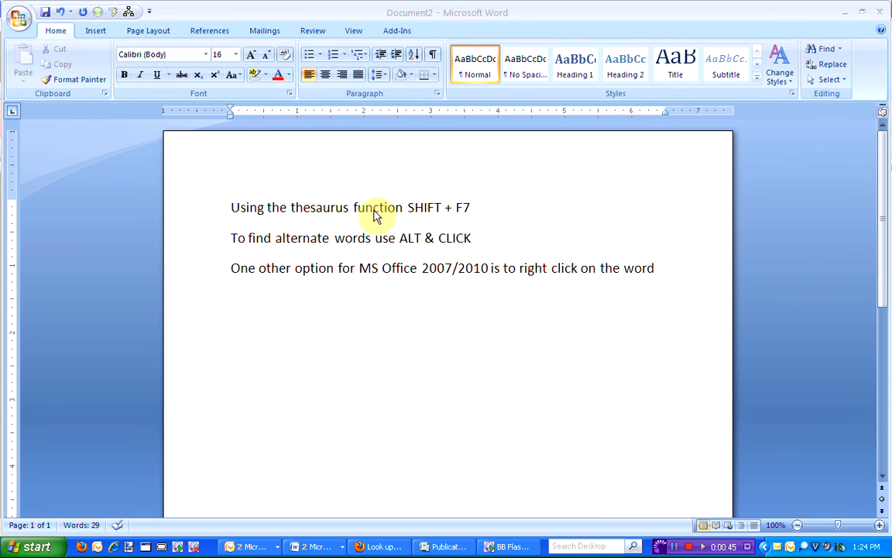
Step: Look up 'function' in the thesaurus and insert the synonym 'utility' in line one
{"action": "double_click", "coordinate": [376, 207]}
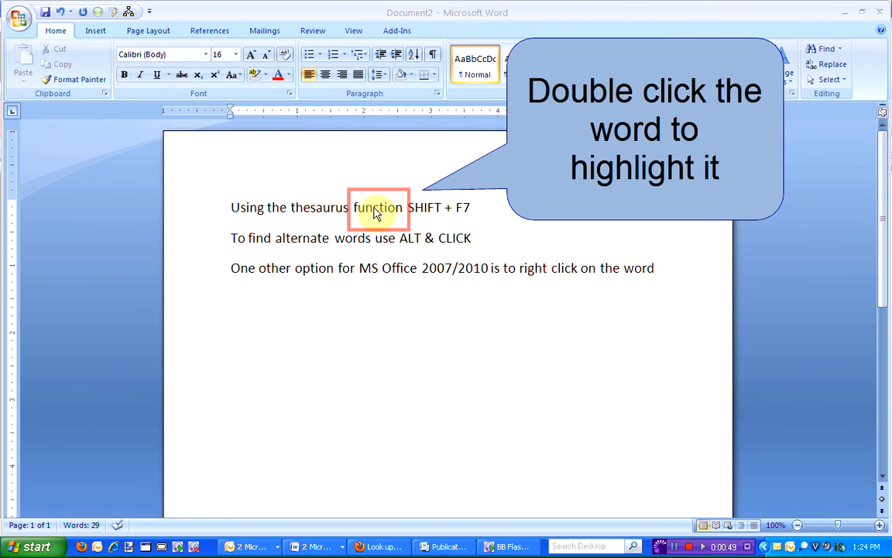
{"action": "double_click", "coordinate": [378, 209]}
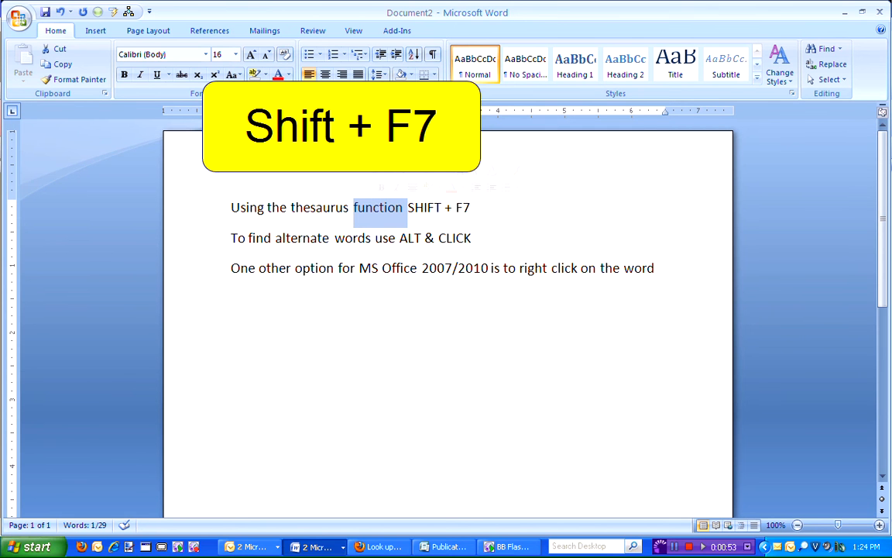
{"action": "key", "text": "shift+f7"}
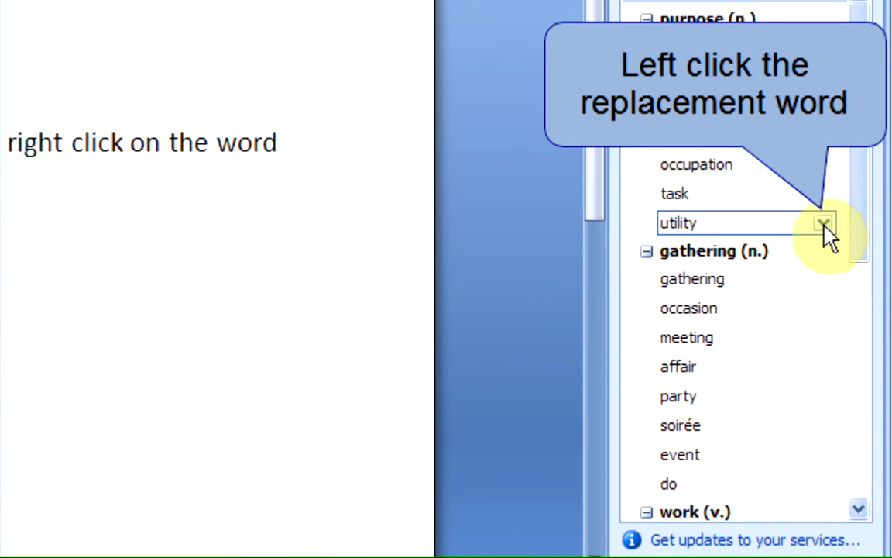
{"action": "left_click", "coordinate": [820, 223]}
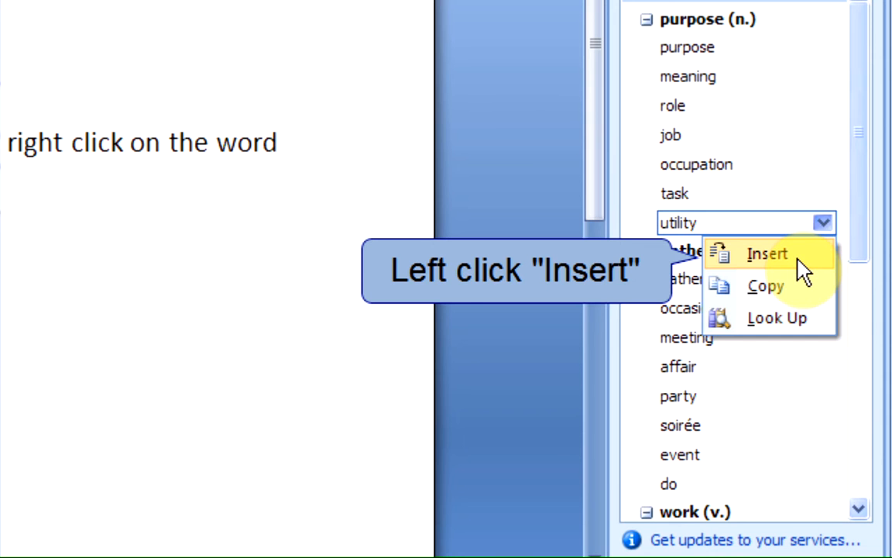
{"action": "left_click", "coordinate": [772, 253]}
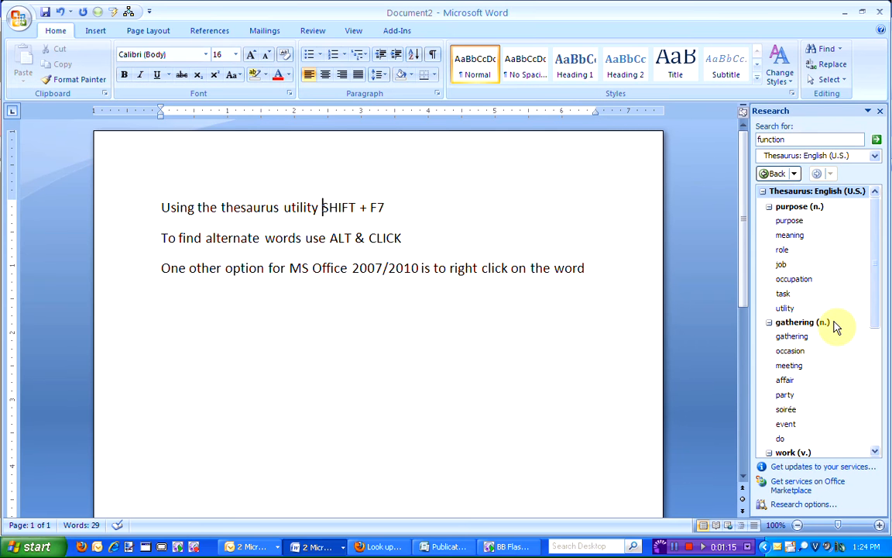
{"action": "mouse_move", "coordinate": [683, 309]}
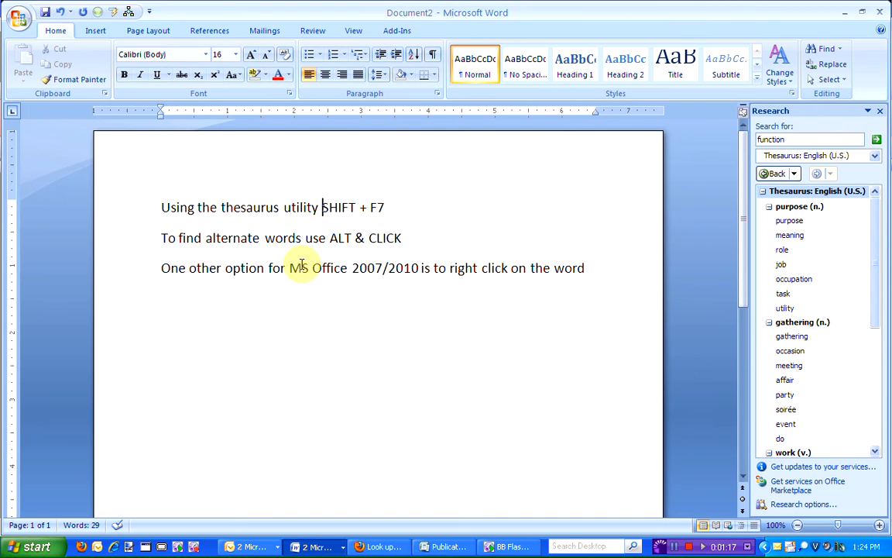
{"action": "mouse_move", "coordinate": [231, 238]}
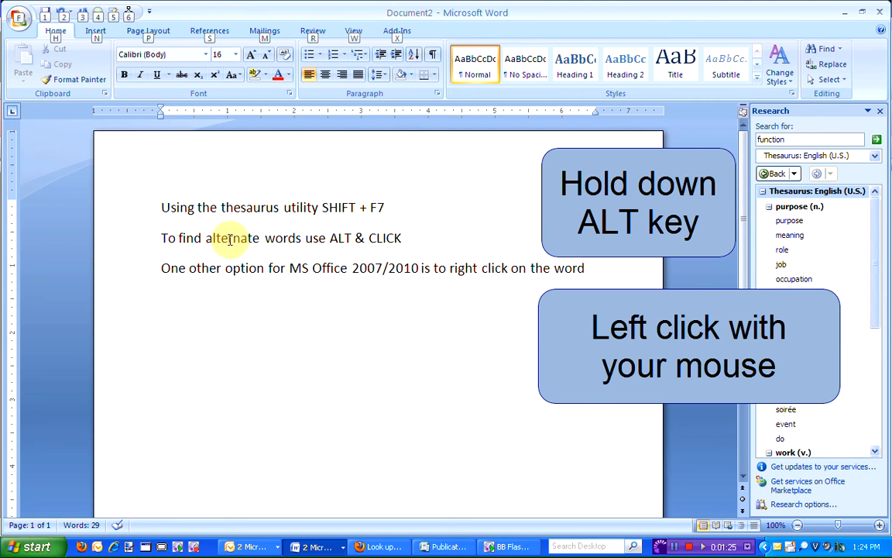
Step: Look up 'alternate' in the Research pane and insert 'interchange' in line two
{"action": "left_click", "coordinate": [231, 238]}
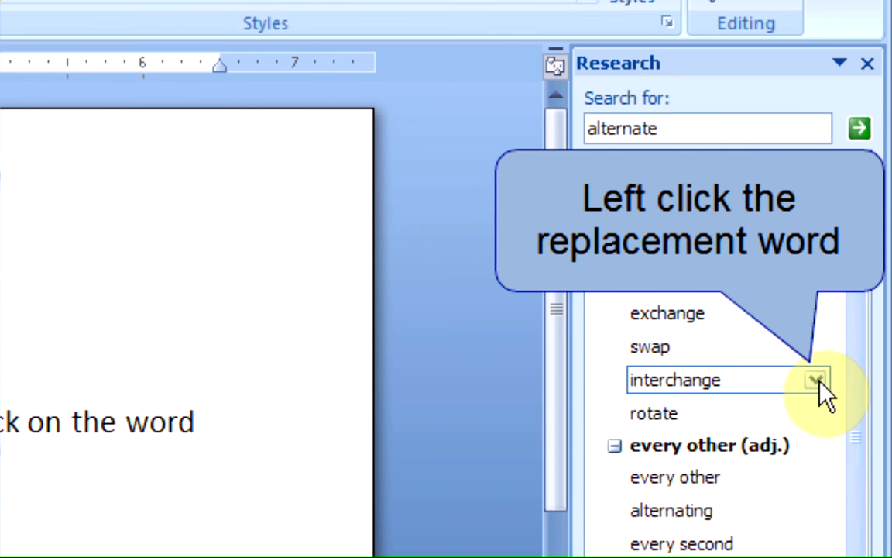
{"action": "left_click", "coordinate": [812, 380]}
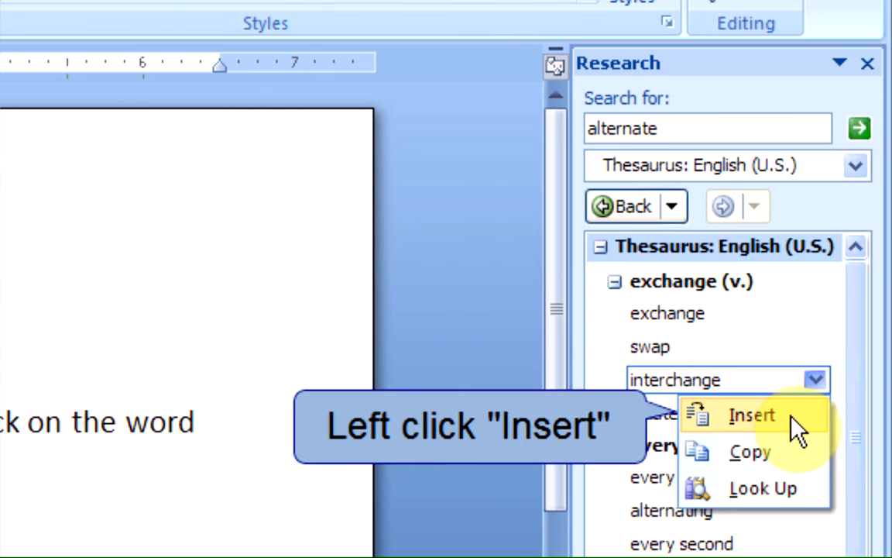
{"action": "left_click", "coordinate": [748, 416]}
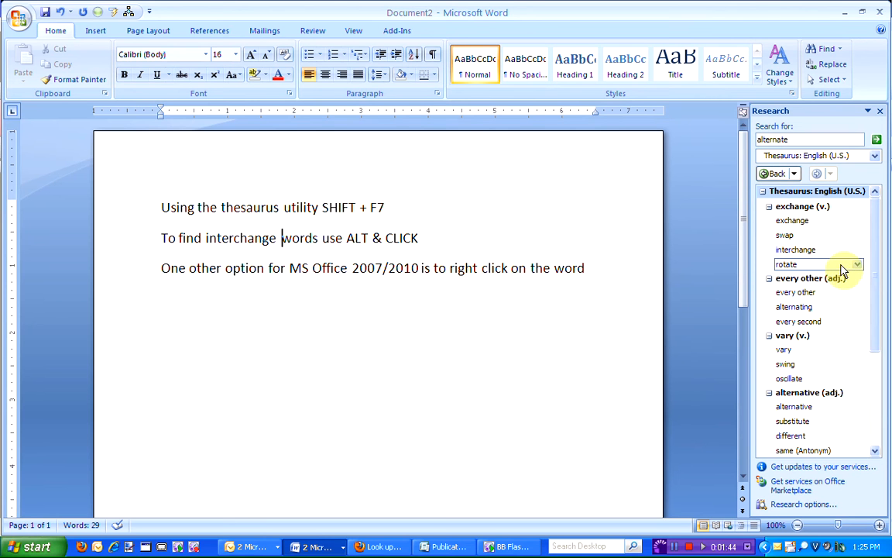
{"action": "mouse_move", "coordinate": [227, 299]}
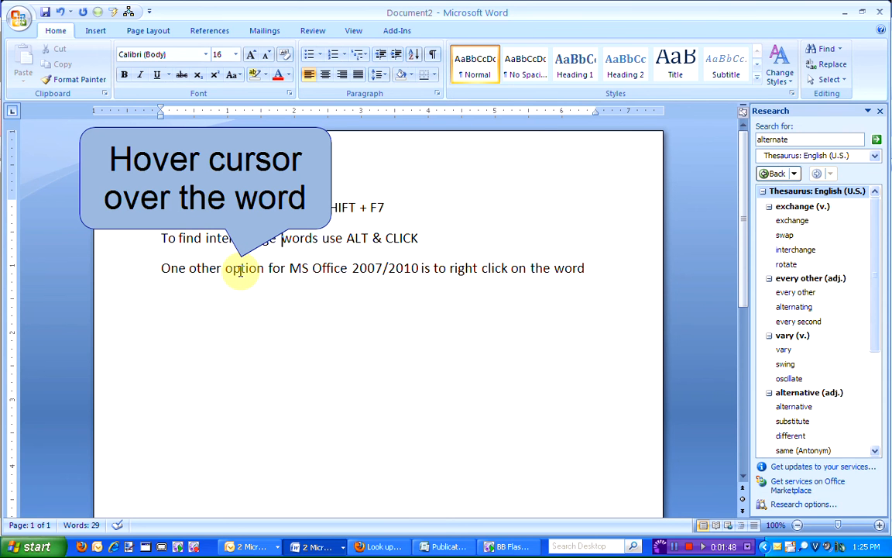
Step: Swap 'option' in line three for 'selection' from the right-click Synonyms list
{"action": "double_click", "coordinate": [244, 268]}
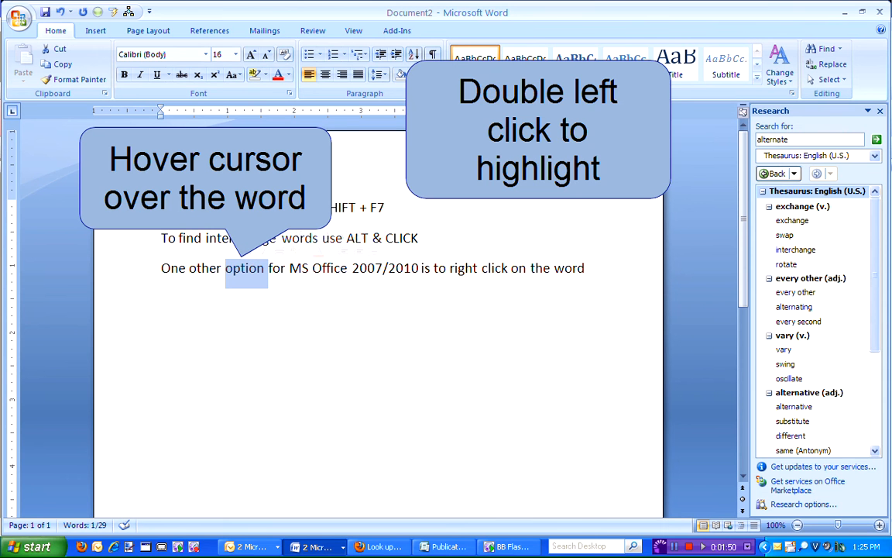
{"action": "double_click", "coordinate": [247, 267]}
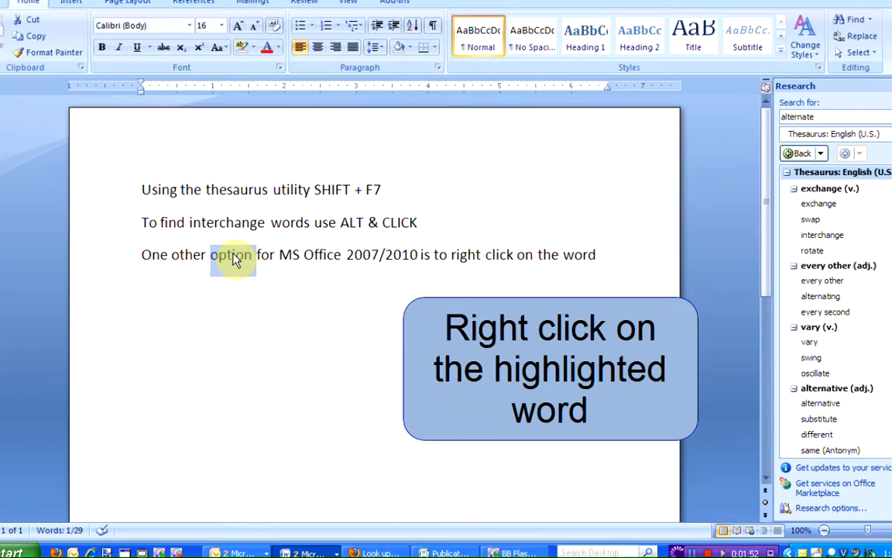
{"action": "right_click", "coordinate": [232, 258]}
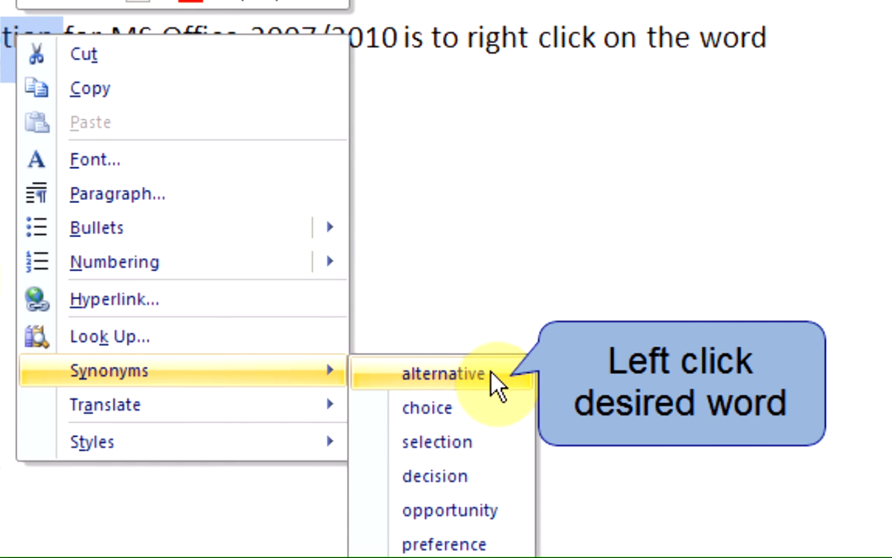
{"action": "mouse_move", "coordinate": [498, 450]}
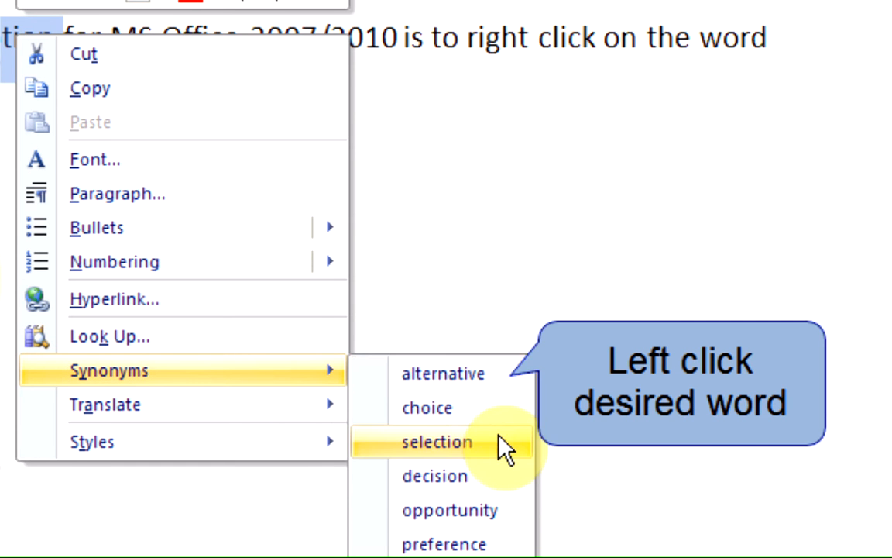
{"action": "left_click", "coordinate": [439, 441]}
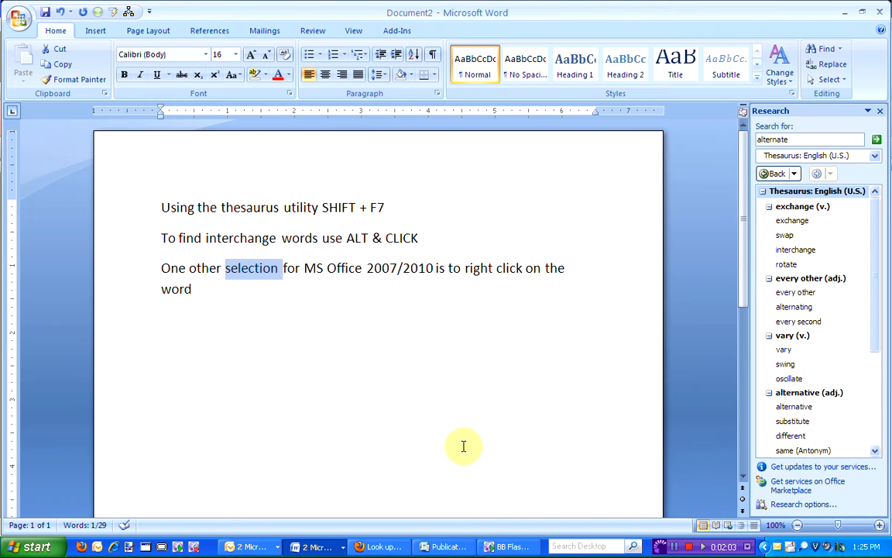